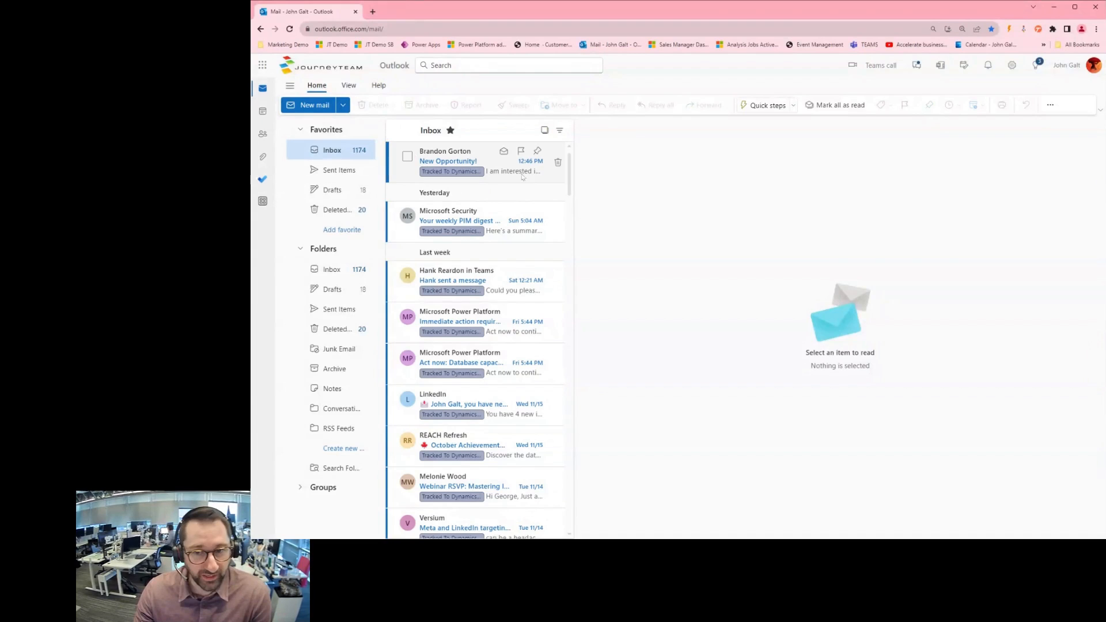
pyautogui.click(448, 161)
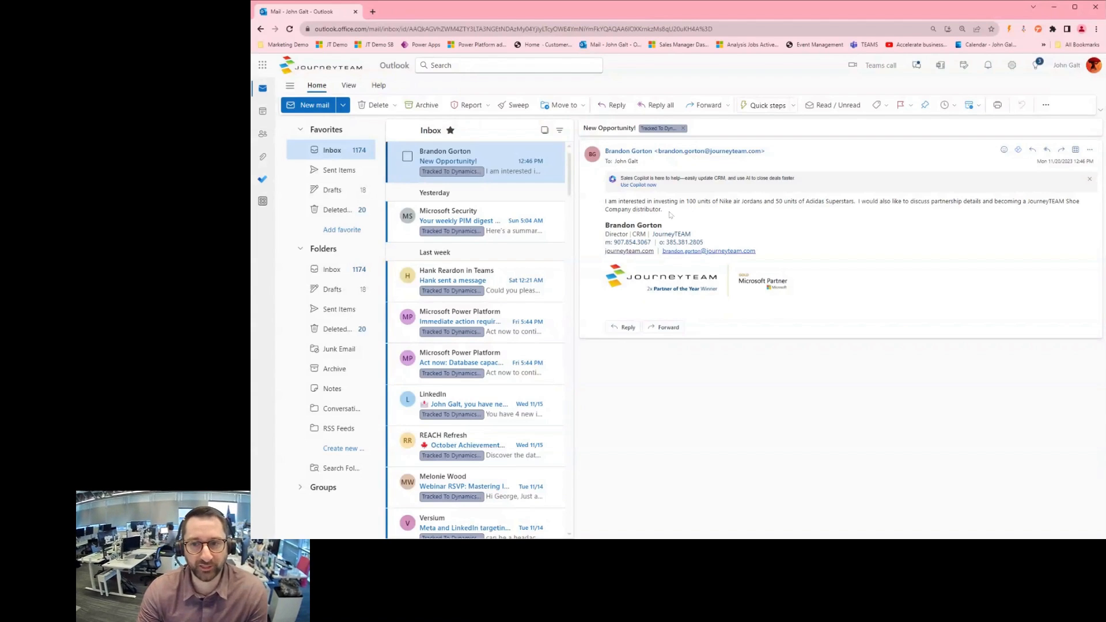
pyautogui.moveTo(643, 194)
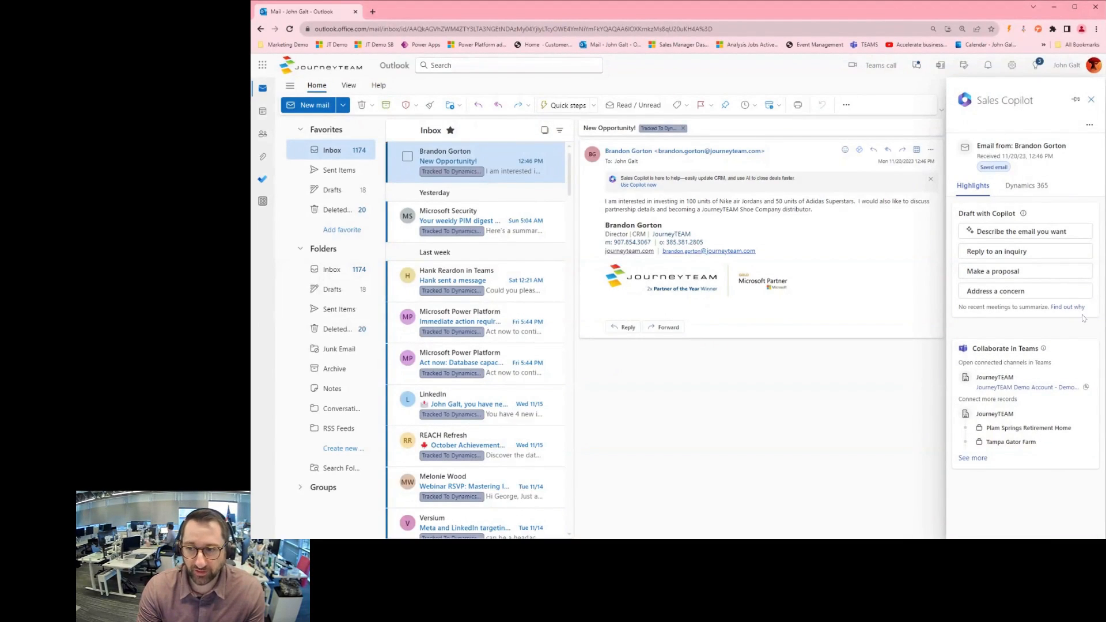
pyautogui.moveTo(1061, 441)
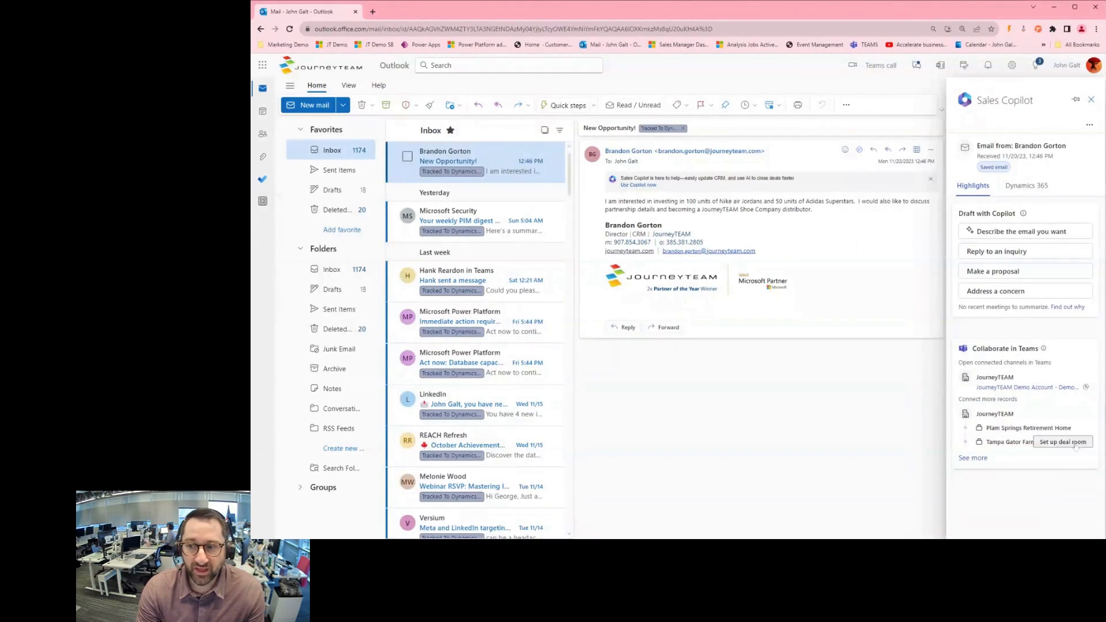
pyautogui.moveTo(1047, 479)
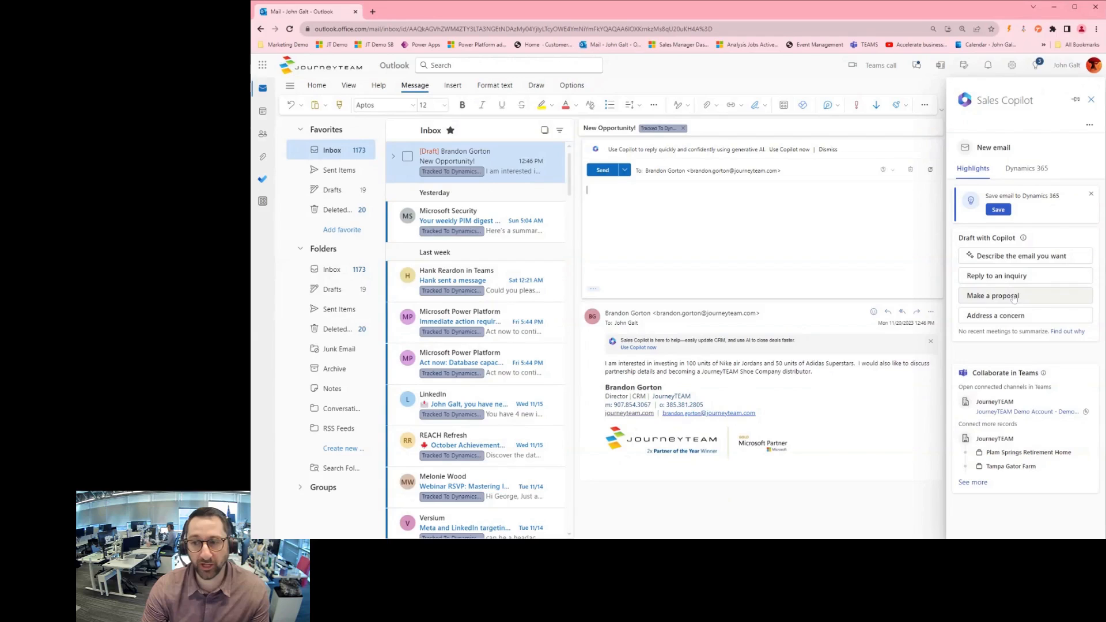
# Choose 'Make a proposal' so Sales Copilot starts drafting a reply to Brandon.
pyautogui.click(991, 296)
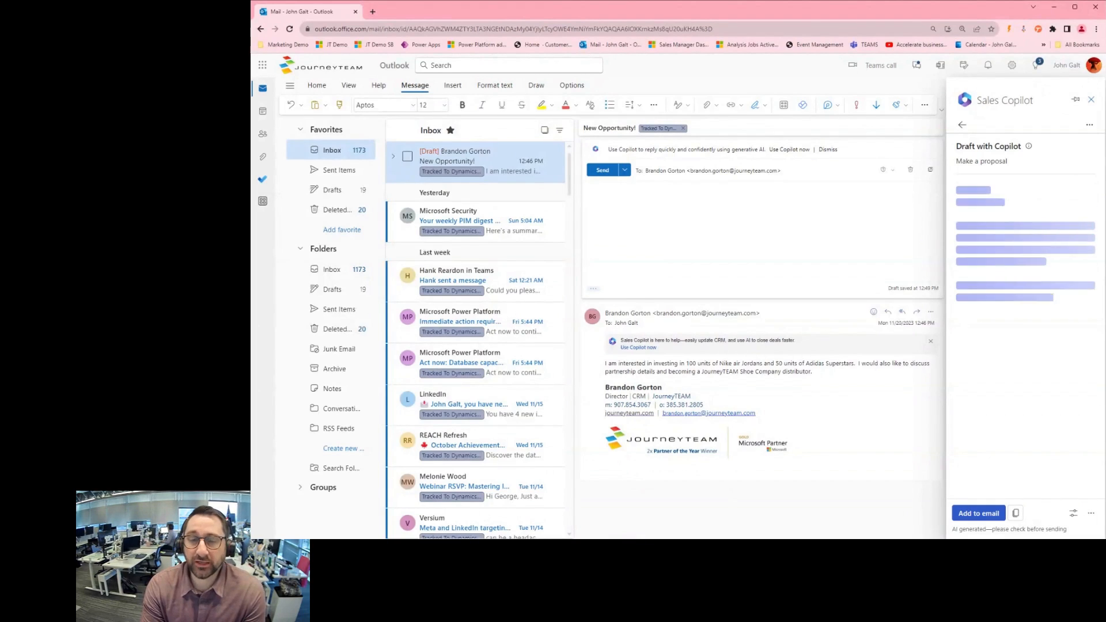
# Let Copilot finish the proposal quoting prices for Nike Air Jordans and Adidas Superstars.
pyautogui.click(982, 161)
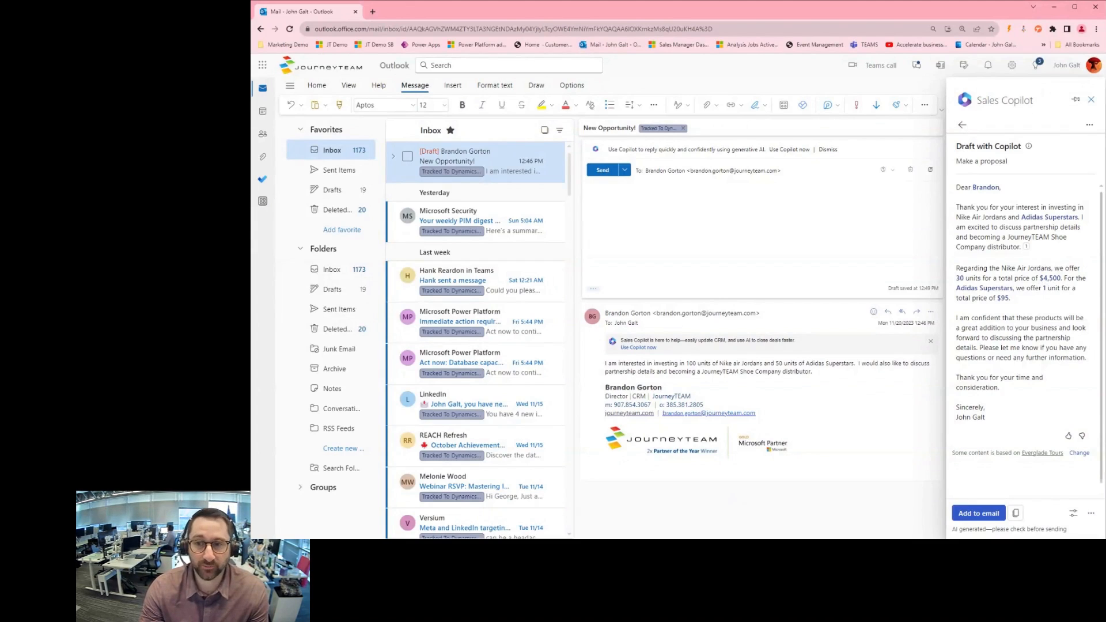
pyautogui.moveTo(1051, 286)
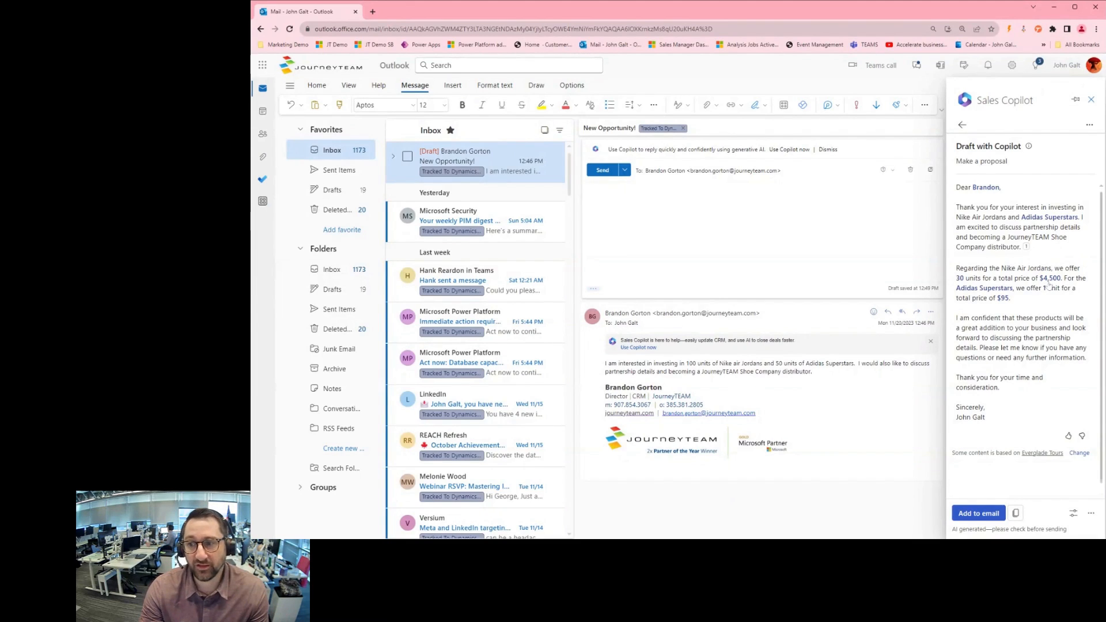
pyautogui.moveTo(978, 199)
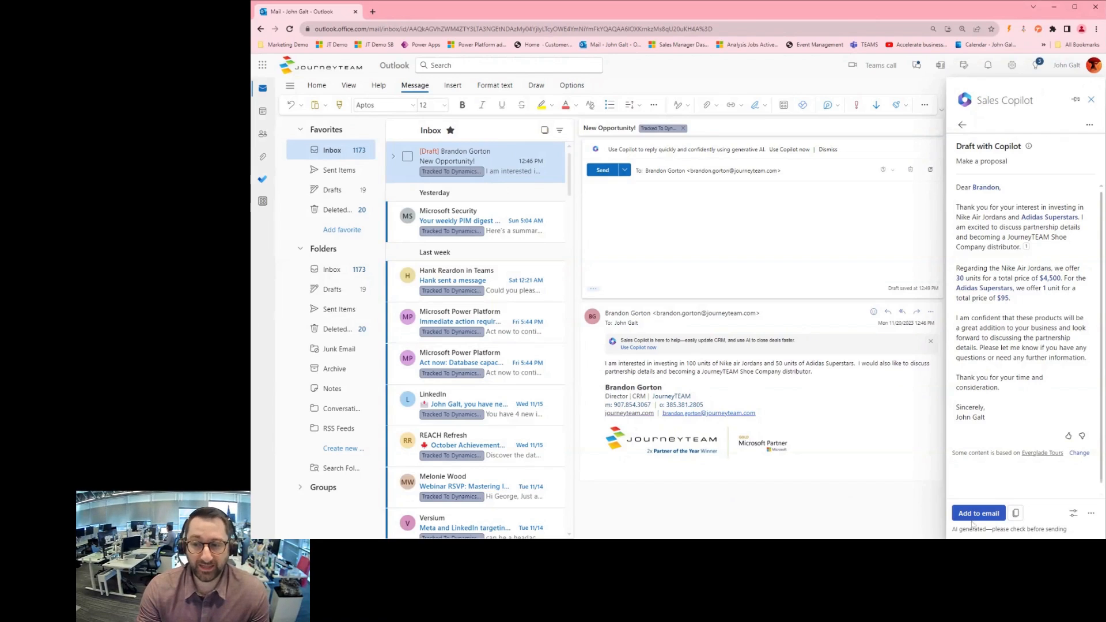
pyautogui.moveTo(1073, 513)
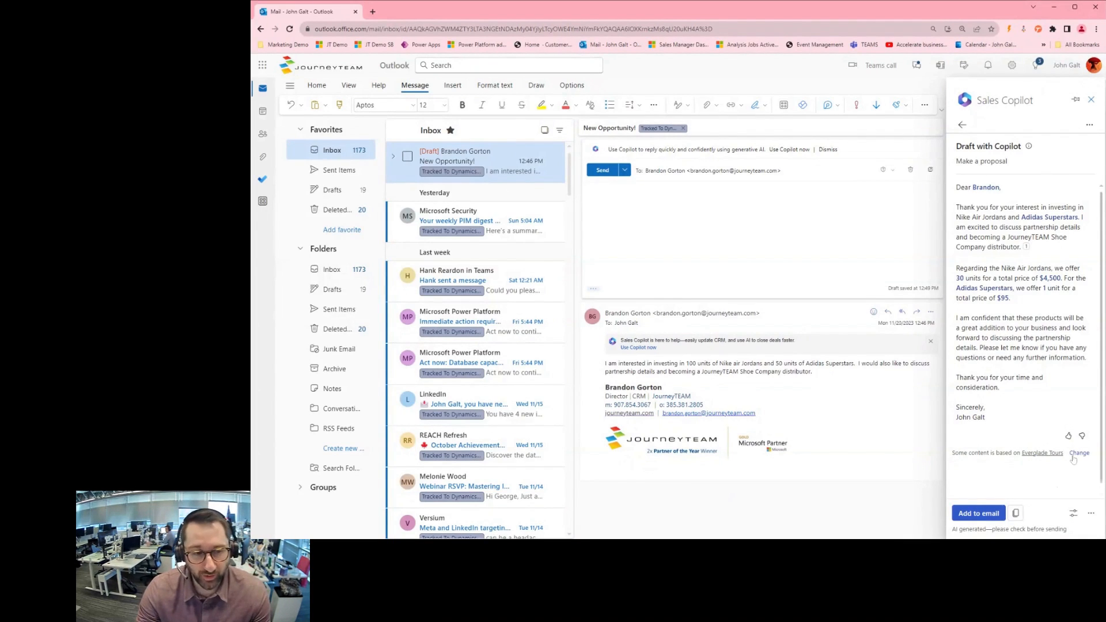
pyautogui.click(1079, 452)
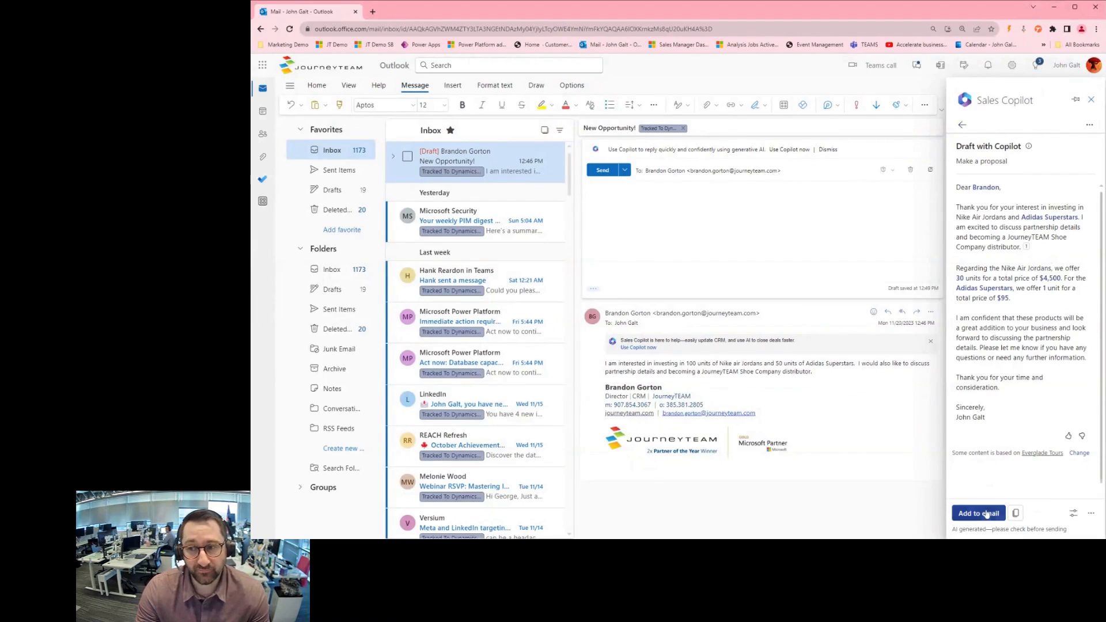
# Insert Copilot's proposal into the reply body and start adding extra details for the draft.
pyautogui.click(979, 513)
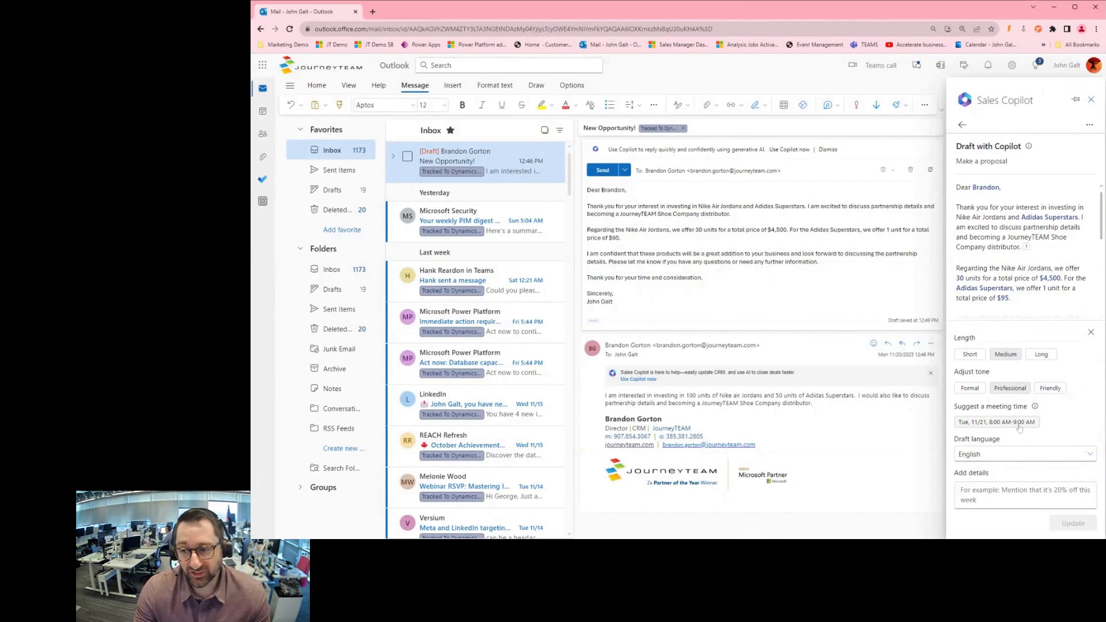
pyautogui.moveTo(1035, 406)
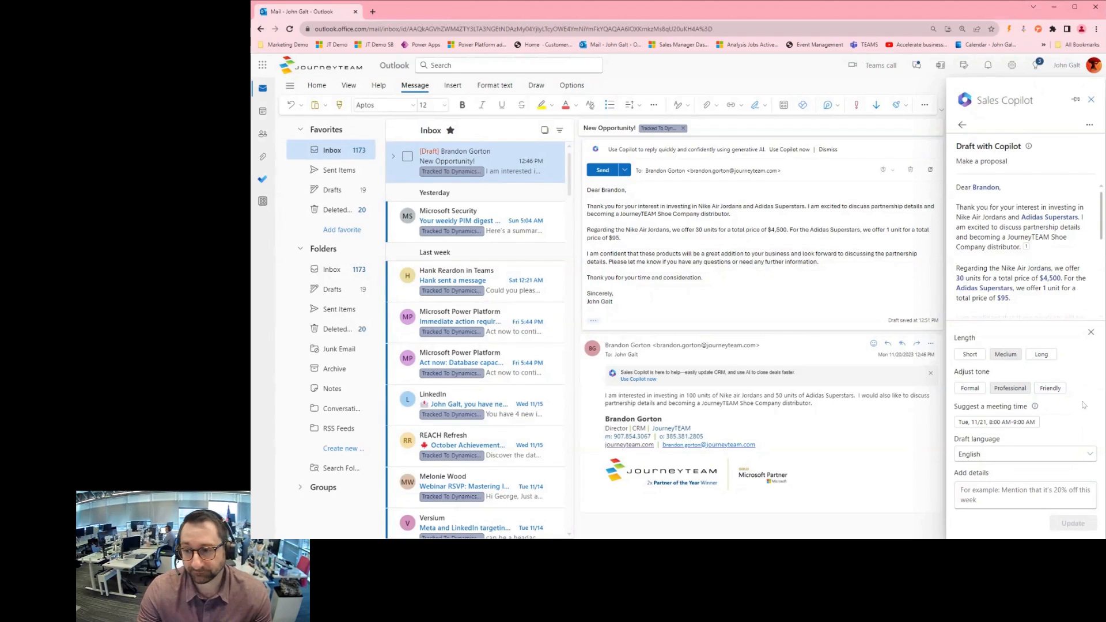
pyautogui.click(1023, 454)
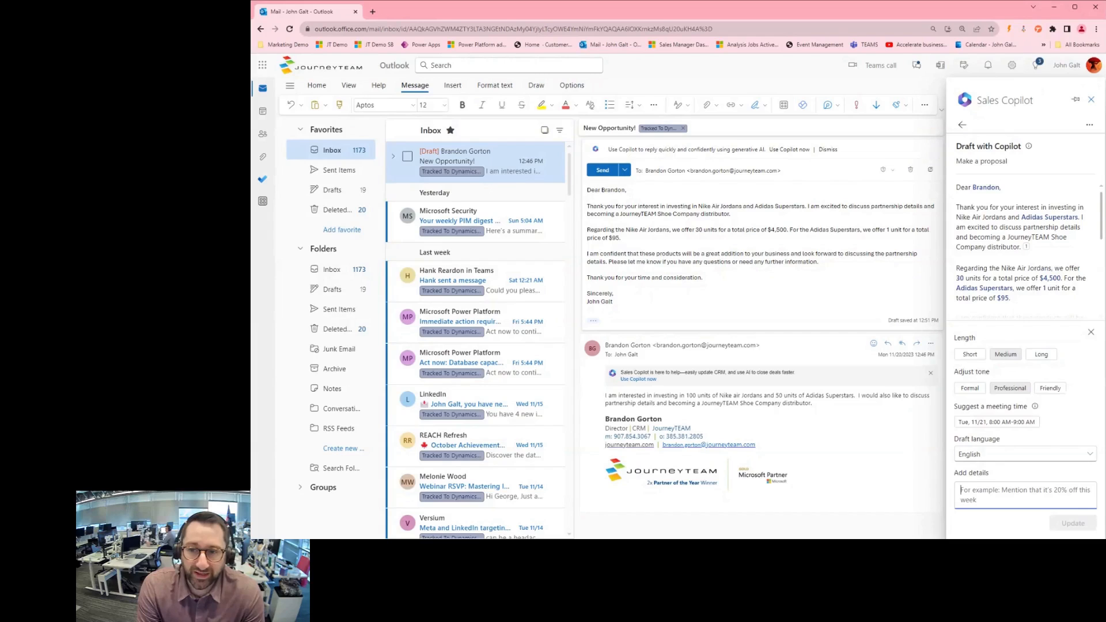
# Regenerate the draft with the detail 'offer a concession and a 10% discount'.
pyautogui.write('of')
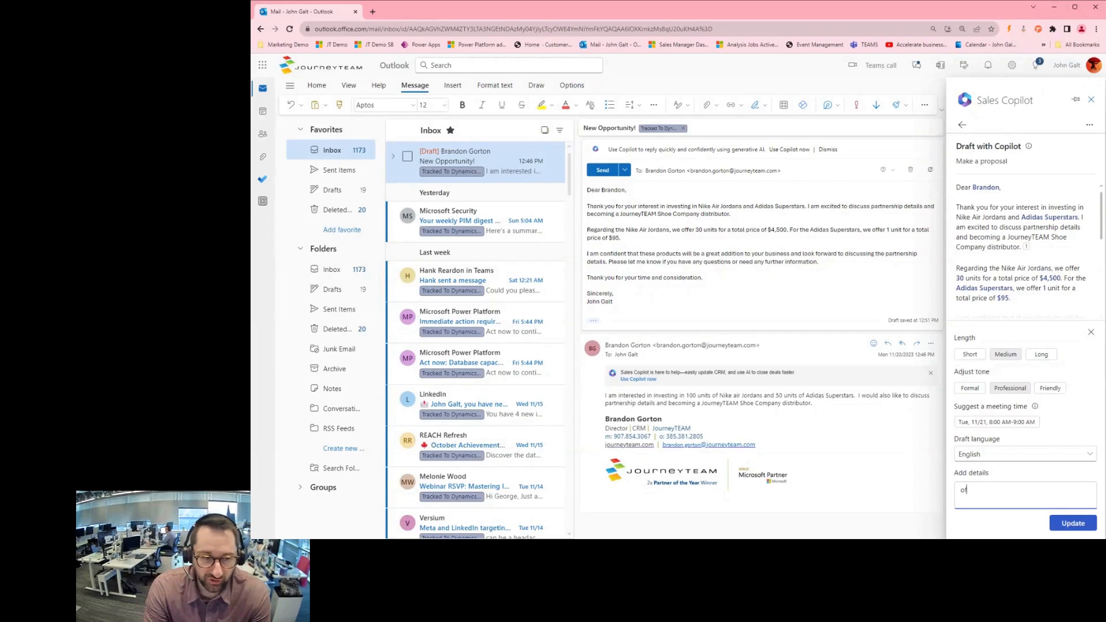
pyautogui.write('offer a')
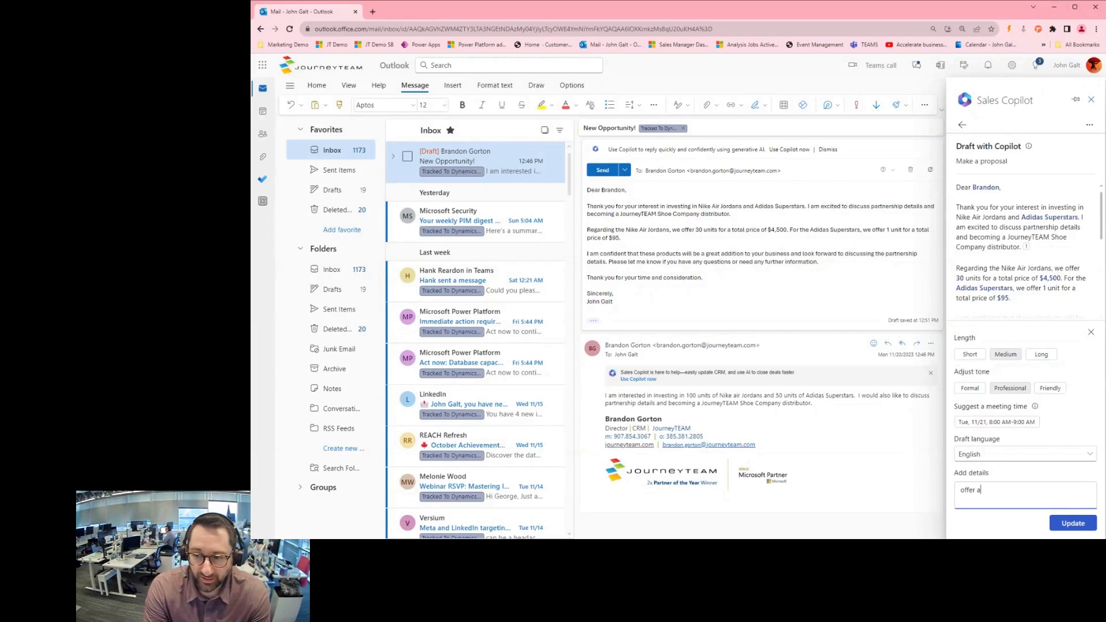
pyautogui.write('concession and a 10')
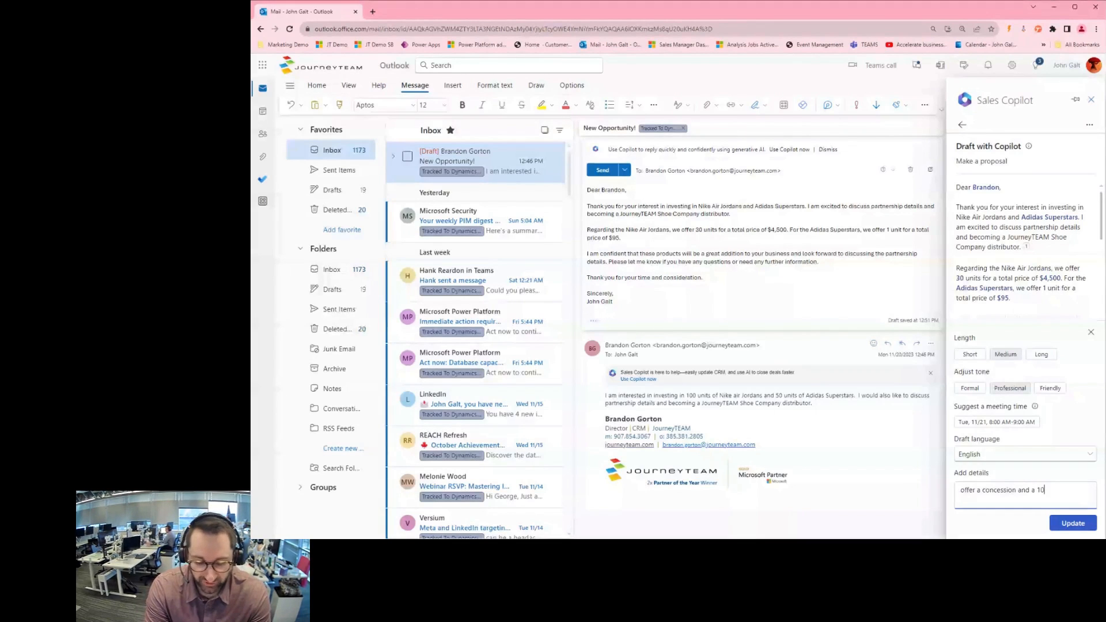
pyautogui.write('%')
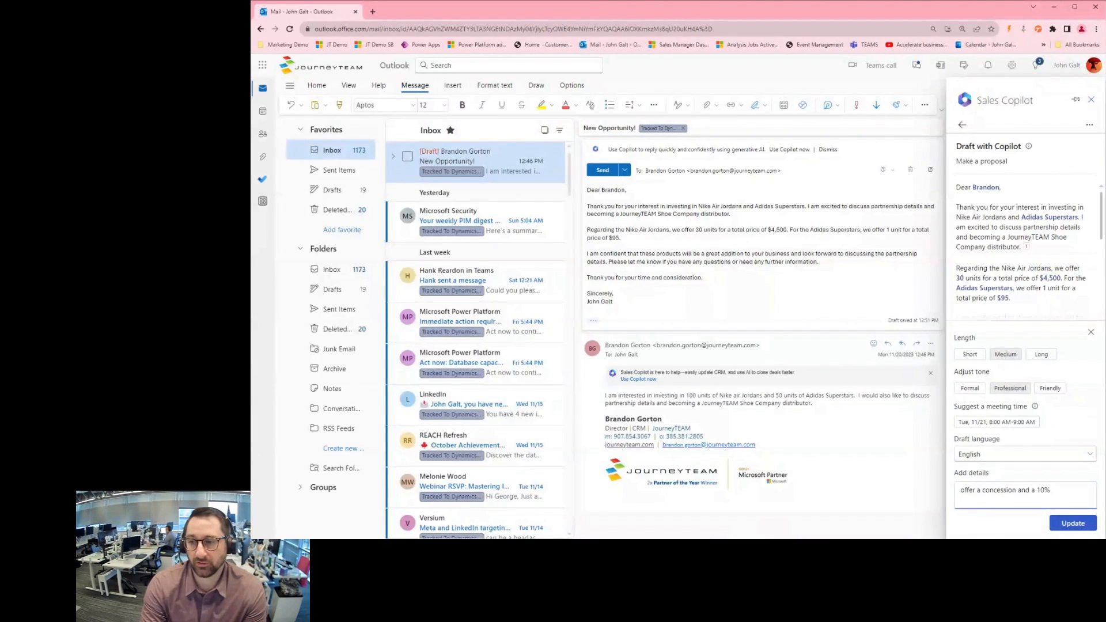
pyautogui.write('discount')
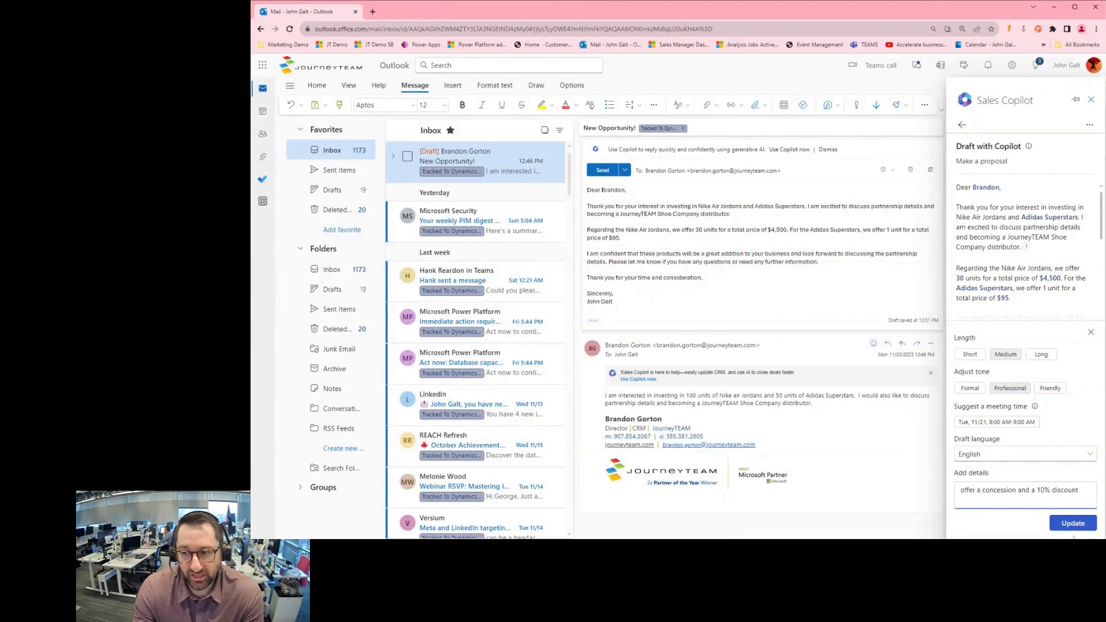
pyautogui.click(1073, 523)
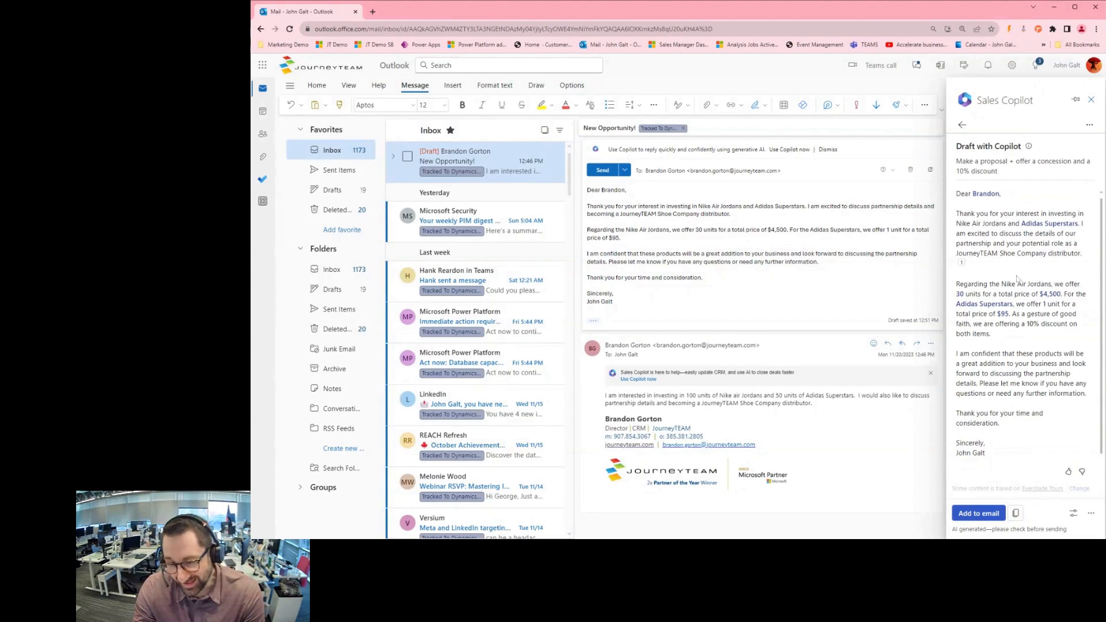
pyautogui.moveTo(1039, 338)
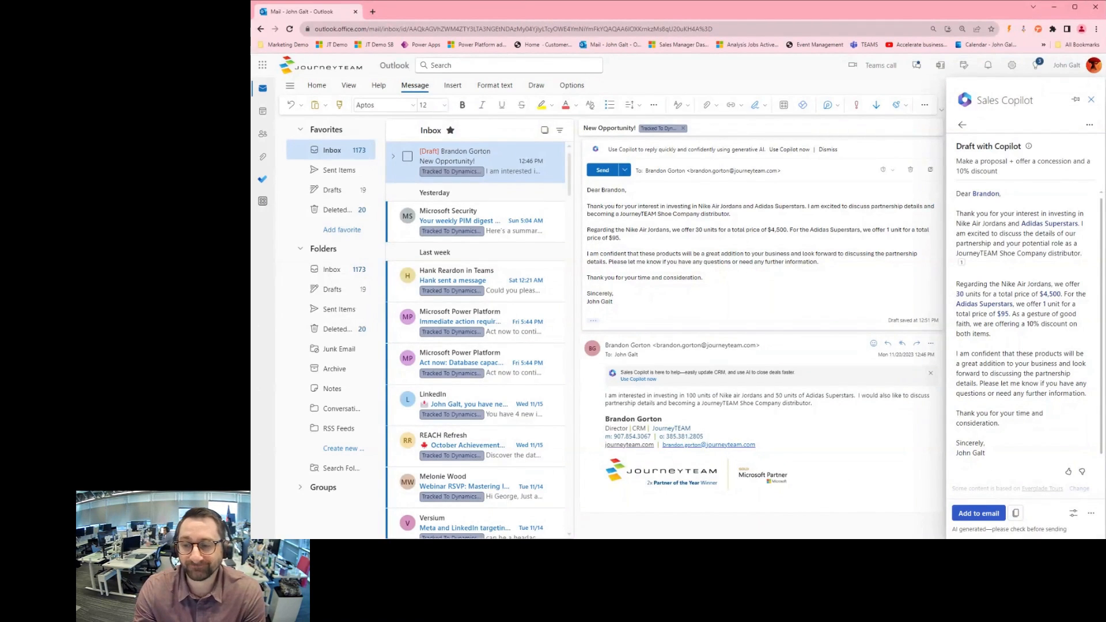
# Show the Restore last version, Try again and Start over choices for the discounted draft.
pyautogui.click(1092, 513)
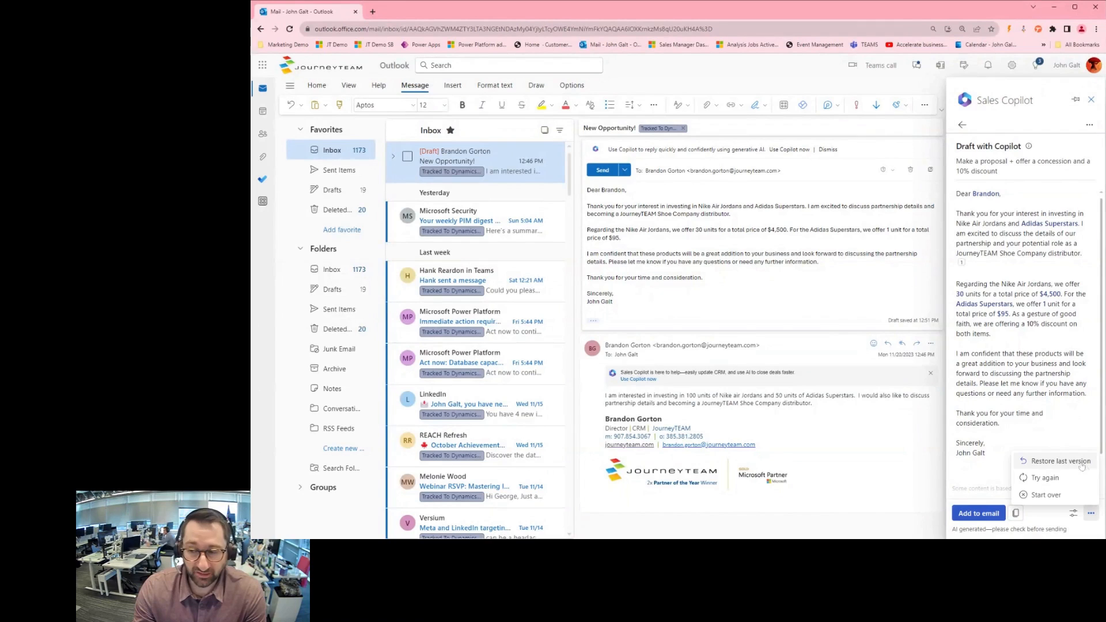